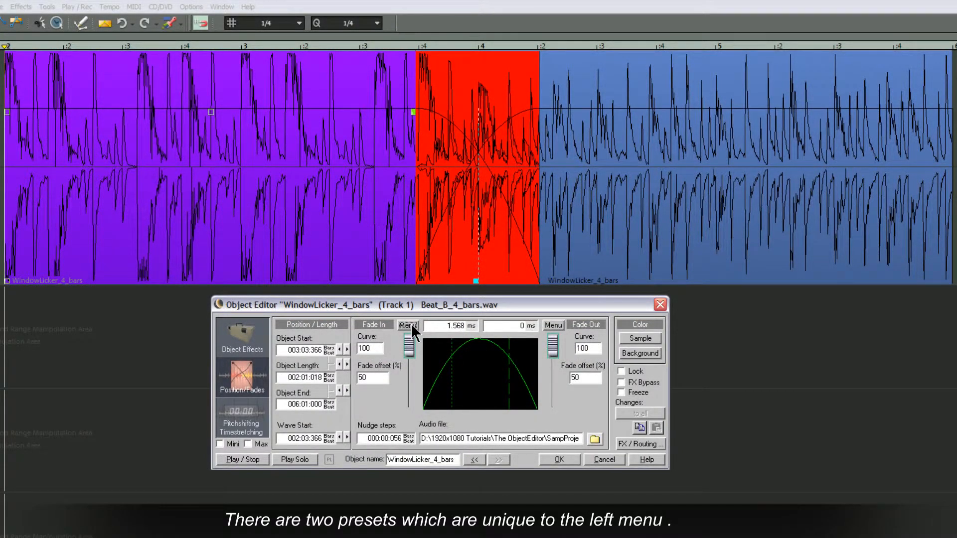
Show the fade-in curve preset list for the right audio object
click(407, 324)
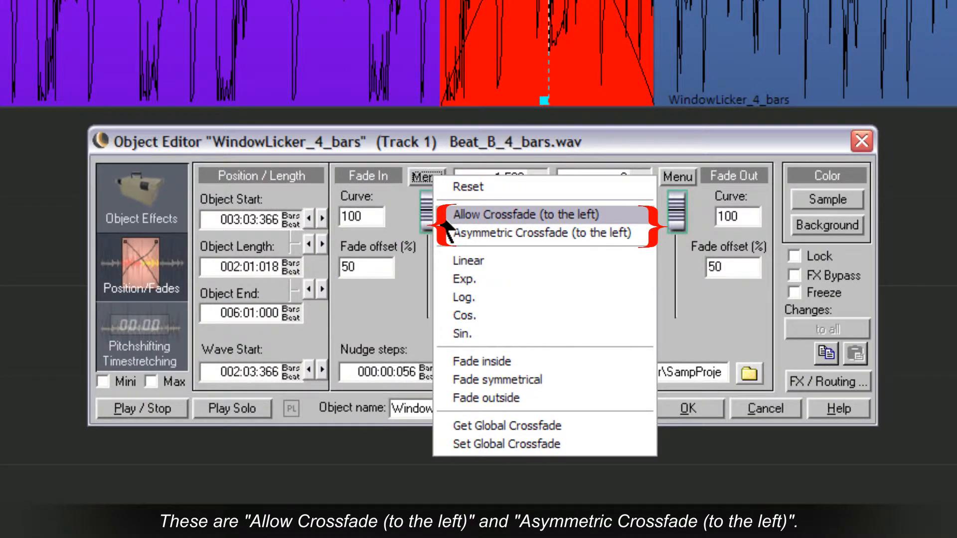
mouse_move(452, 247)
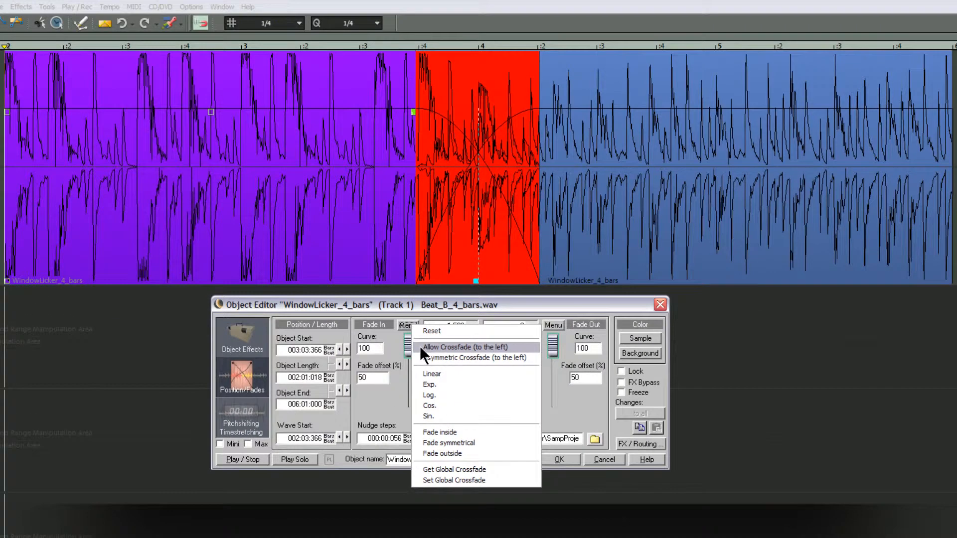
Apply the 'Allow Crossfade (to the left)' preset to the right object's fade-in
click(466, 347)
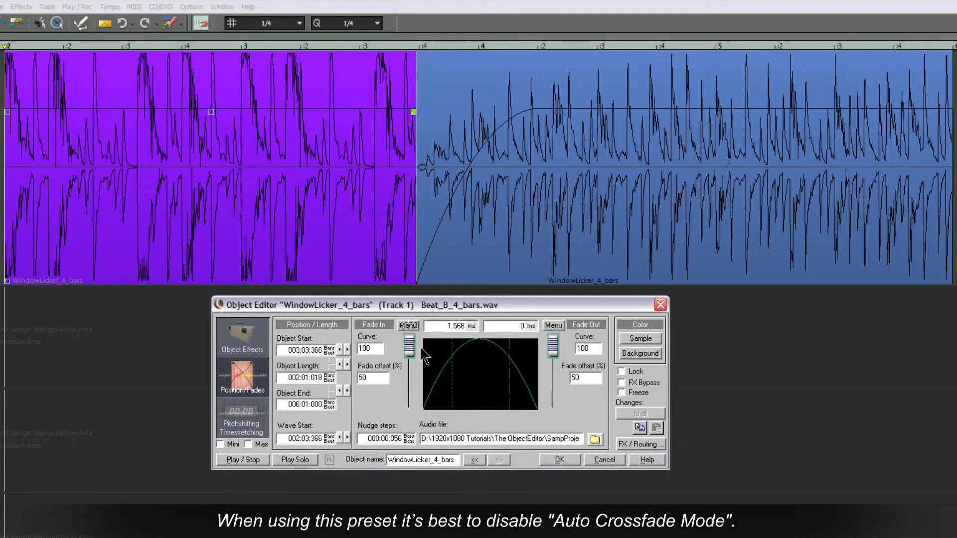
mouse_move(397, 335)
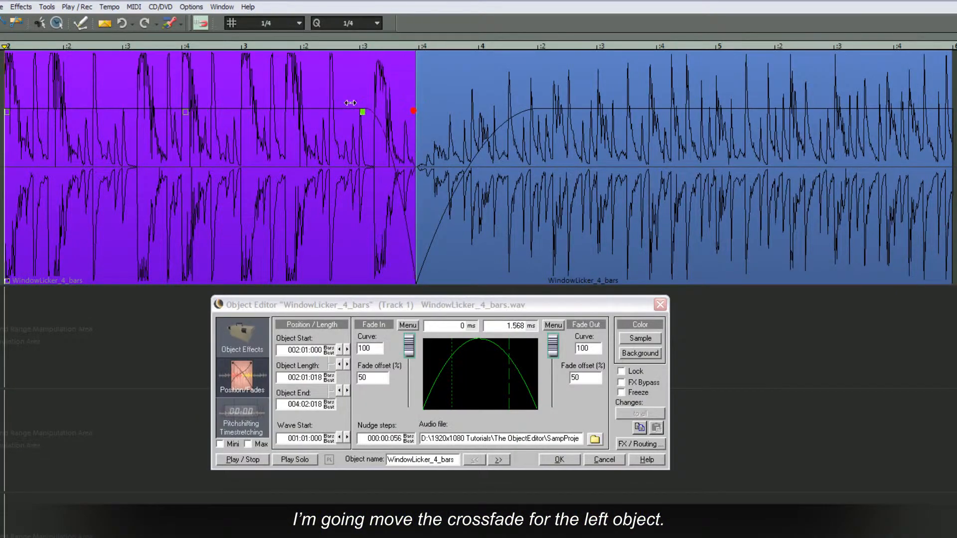
Lengthen the left object's fade-out and give the right object's longer fade-in a Sine curve
drag(362, 112, 213, 111)
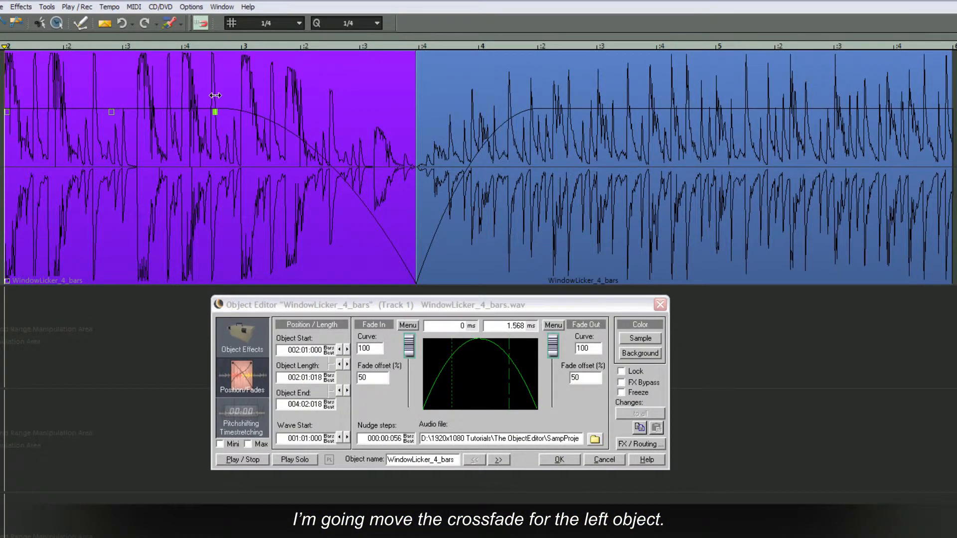
click(498, 460)
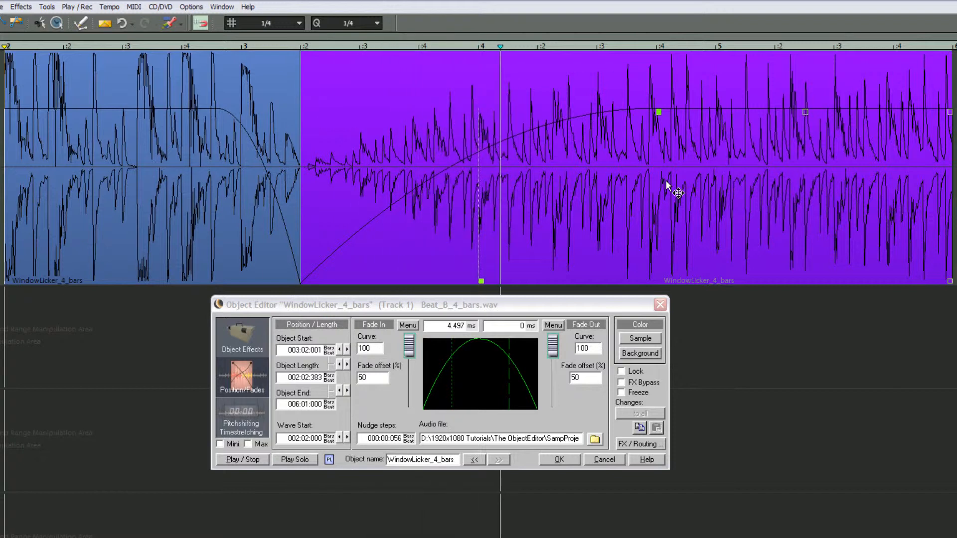
mouse_move(603, 330)
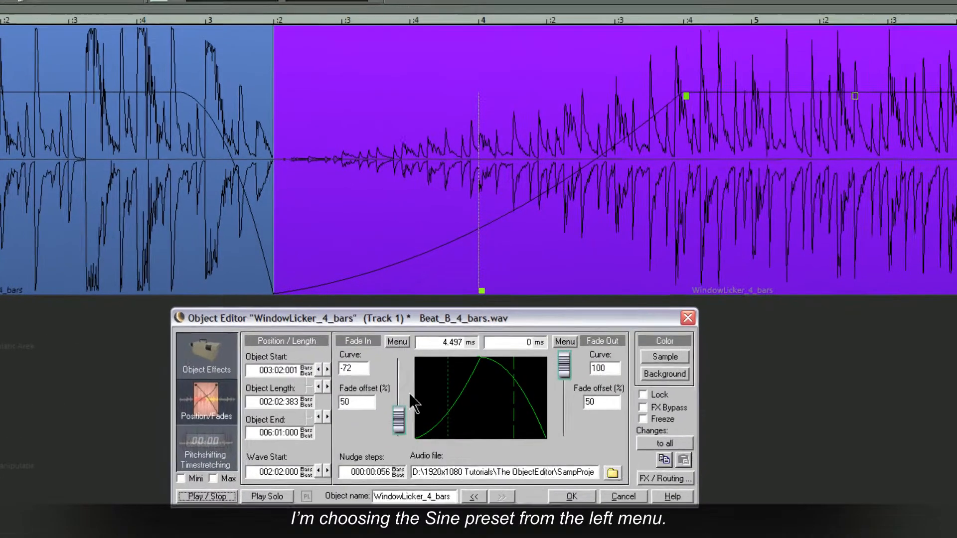
click(395, 342)
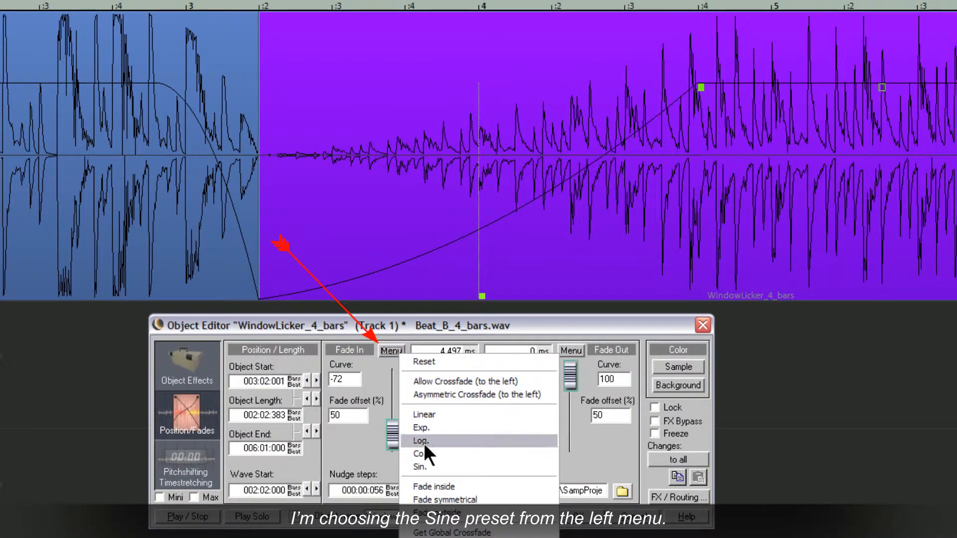
click(420, 466)
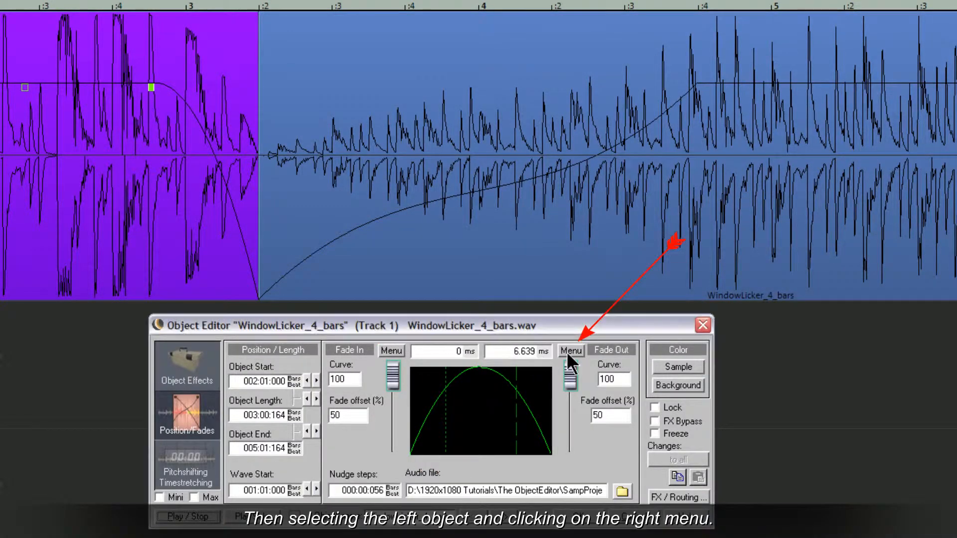
Give the left object's fade-out a Log curve
click(570, 350)
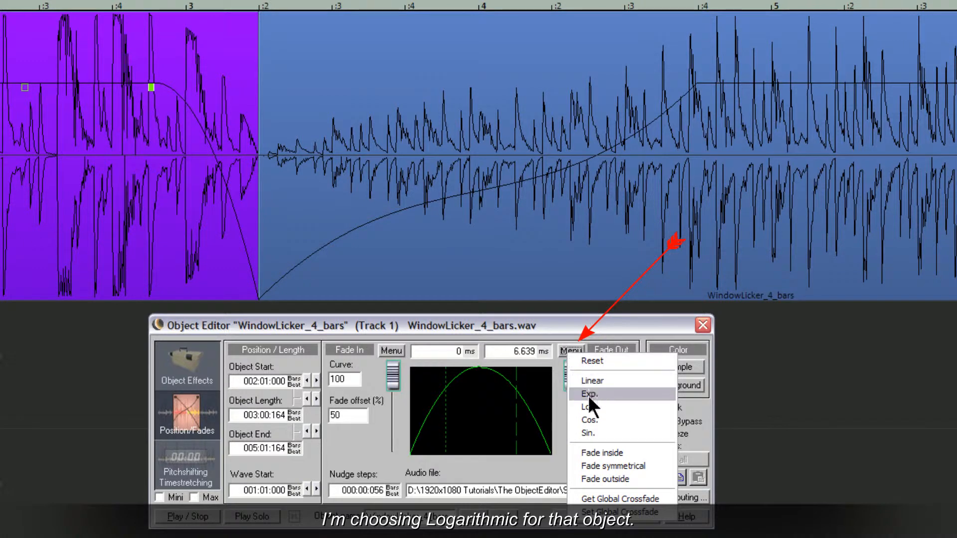
click(588, 394)
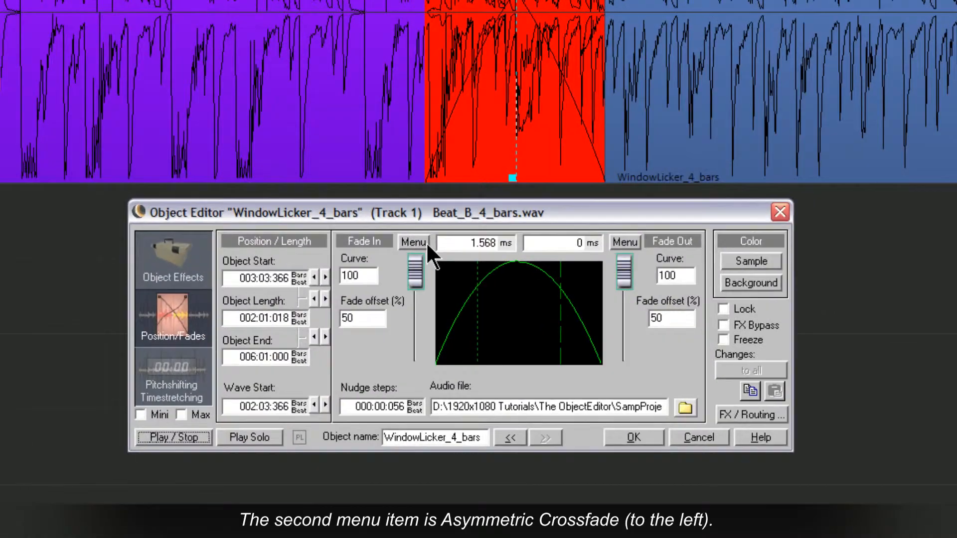
Apply the 'Asymmetric Crossfade (to the left)' preset to the object's fade-in
click(413, 242)
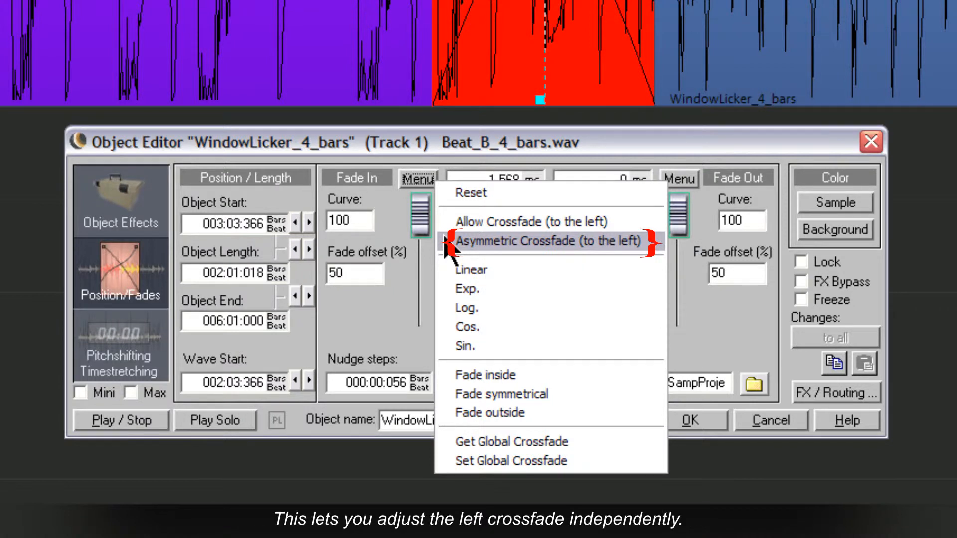
click(542, 240)
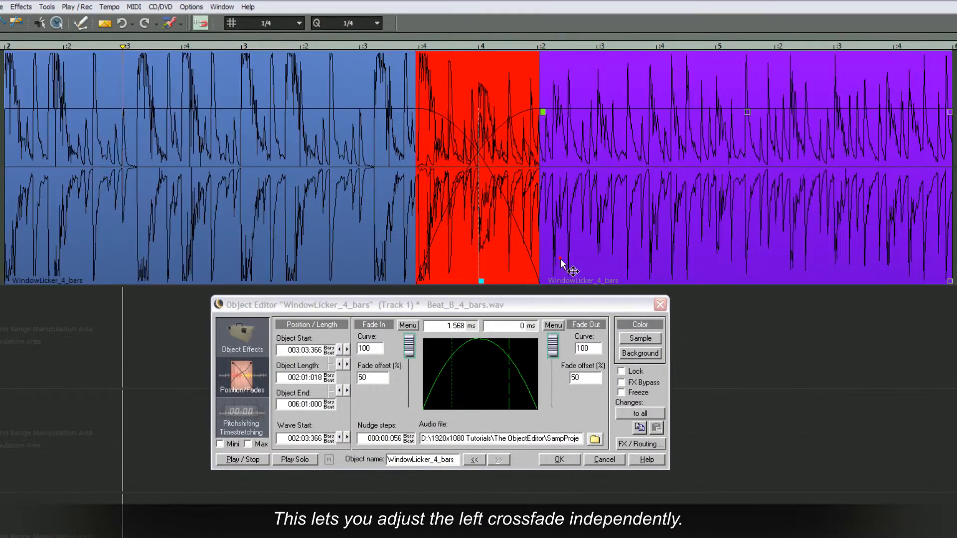